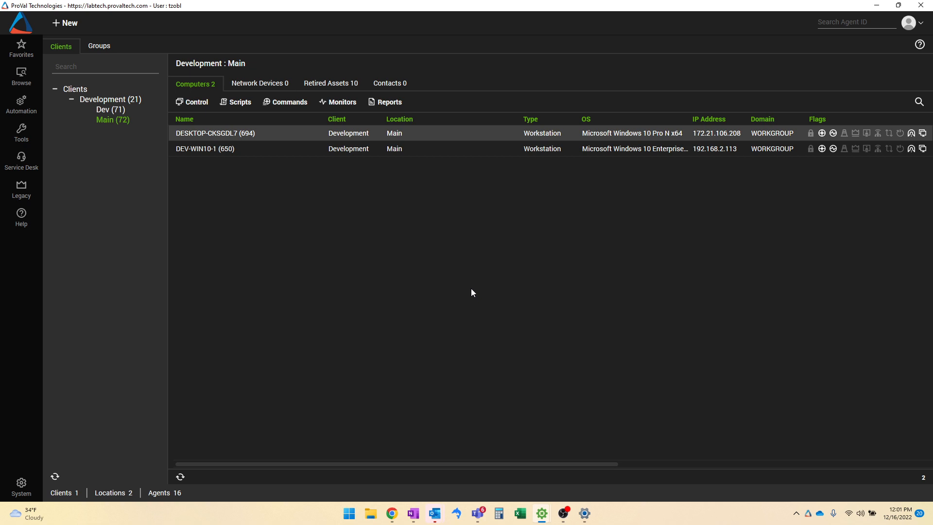
mouse_move(431, 292)
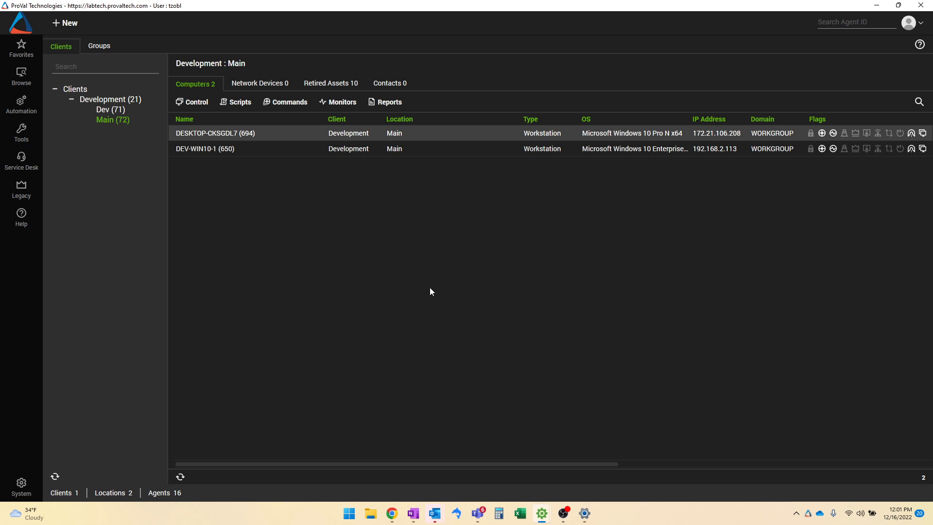
mouse_move(387, 281)
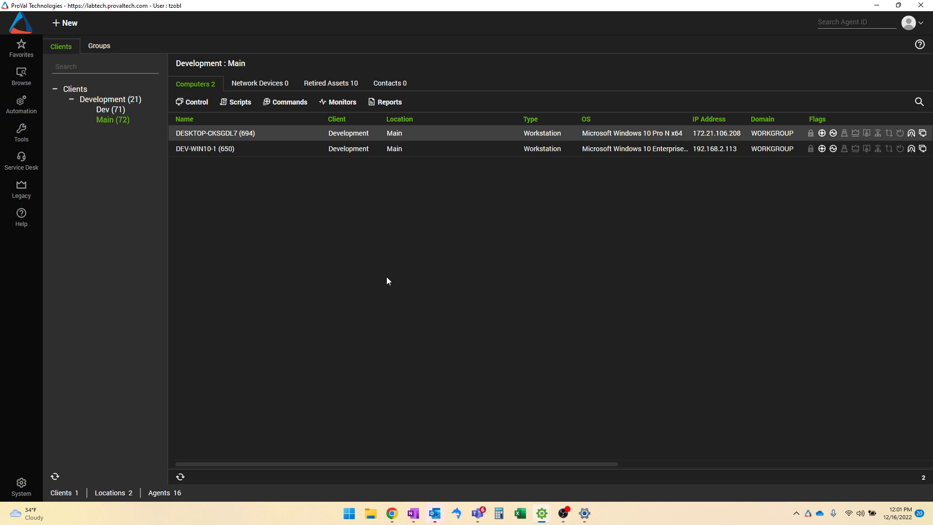
- Navigate from System through Configuration to the System Dashboard auditing log
left_click(20, 485)
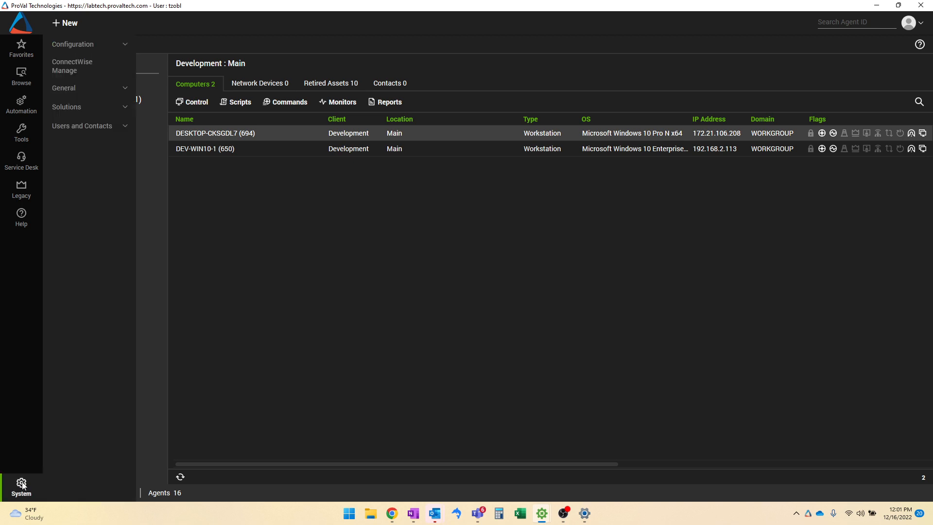
left_click(73, 43)
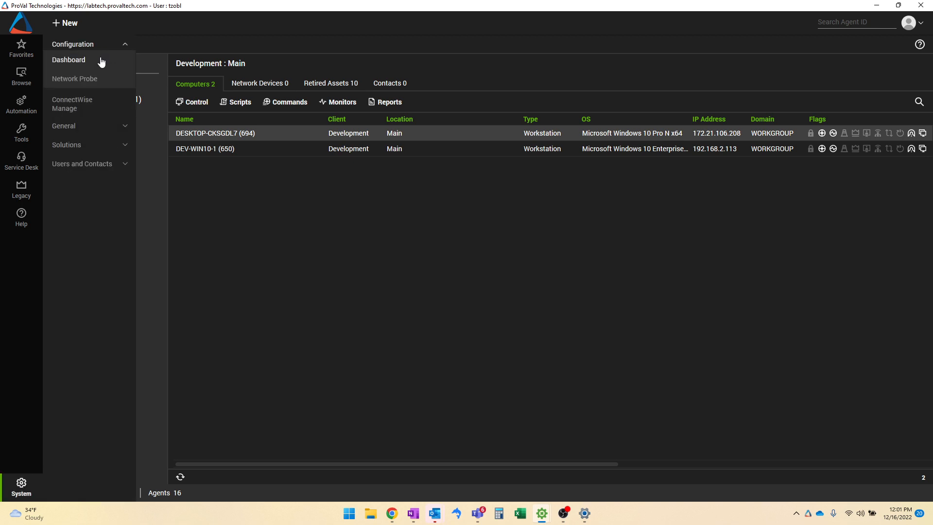
left_click(68, 60)
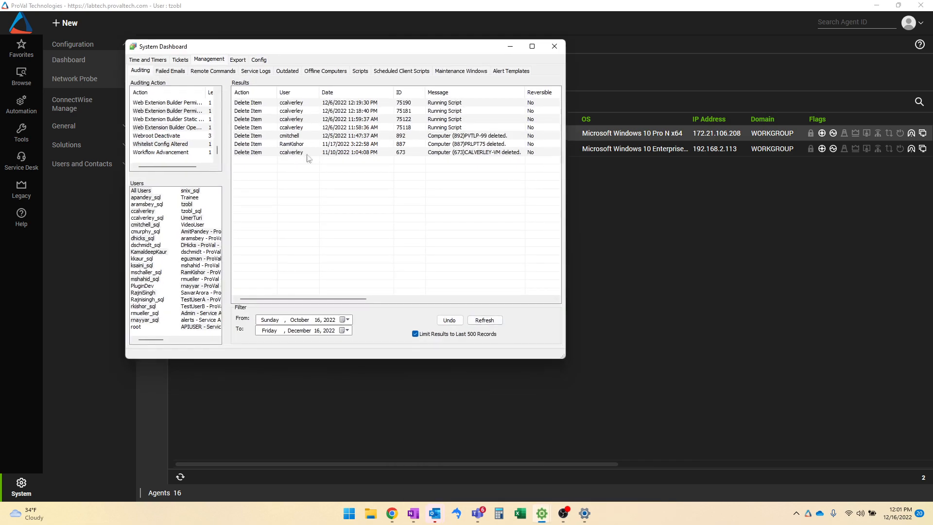
- Maximize the System Dashboard and scroll through the auditing results list
left_click(531, 46)
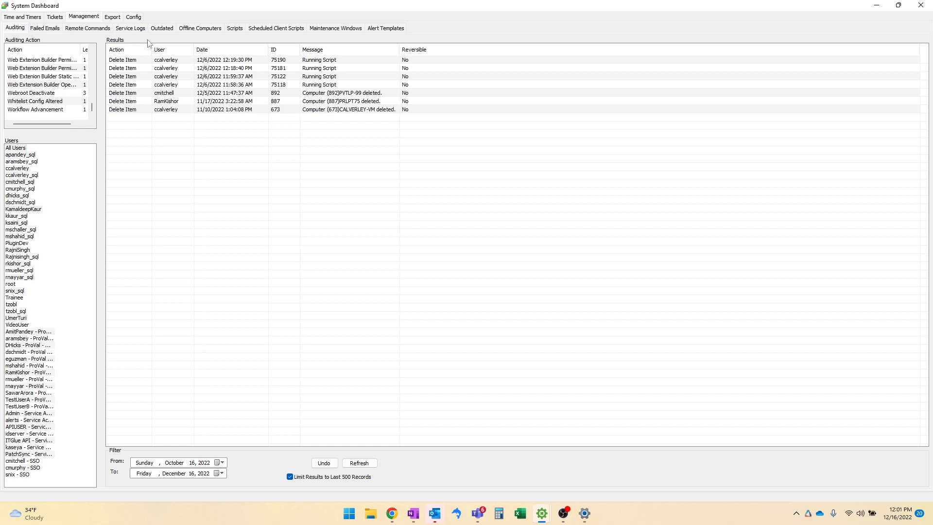
mouse_move(189, 49)
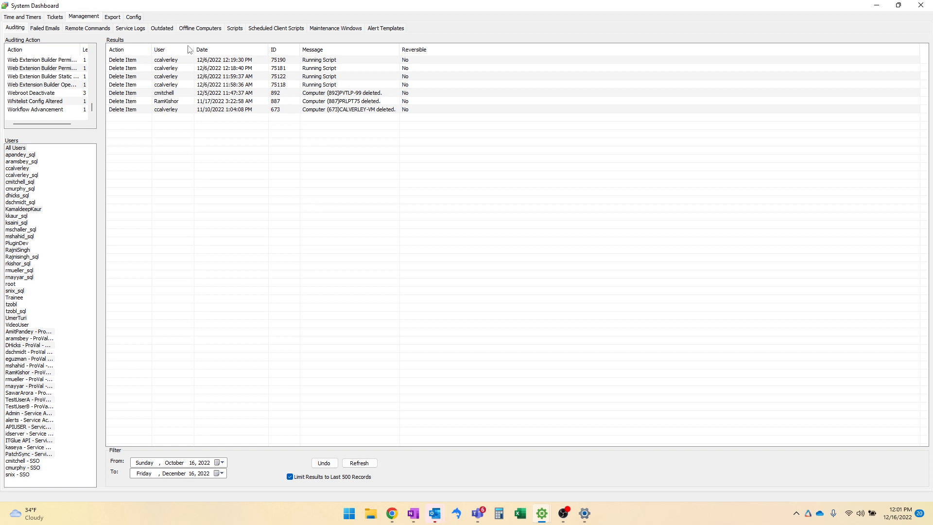
mouse_move(292, 146)
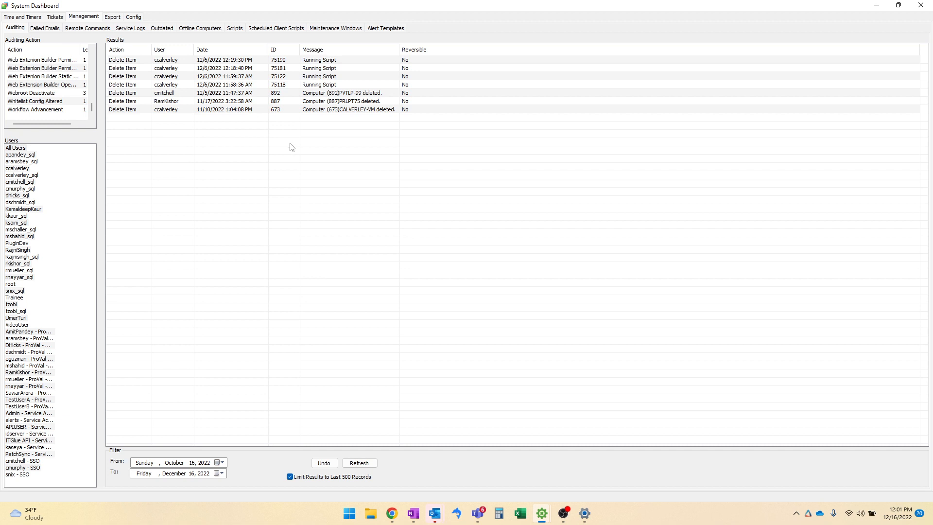
mouse_move(36, 75)
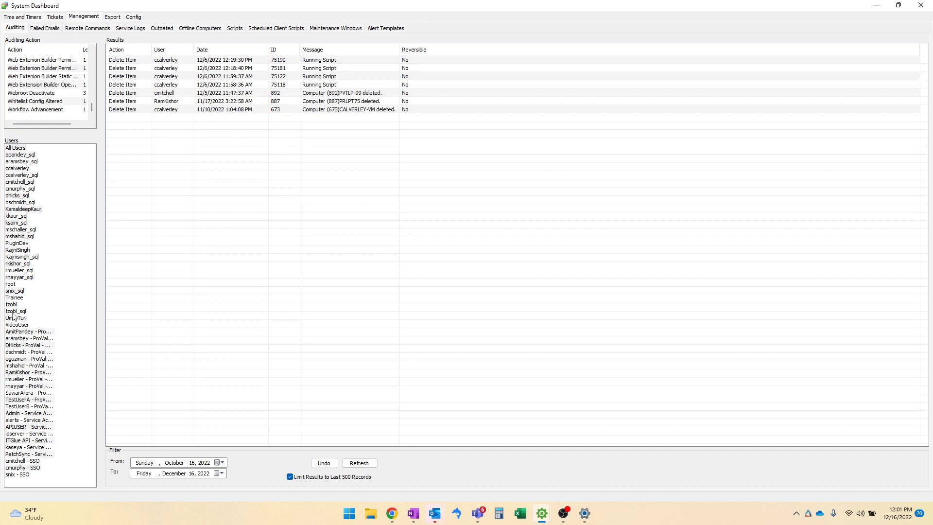
scroll("down", 3)
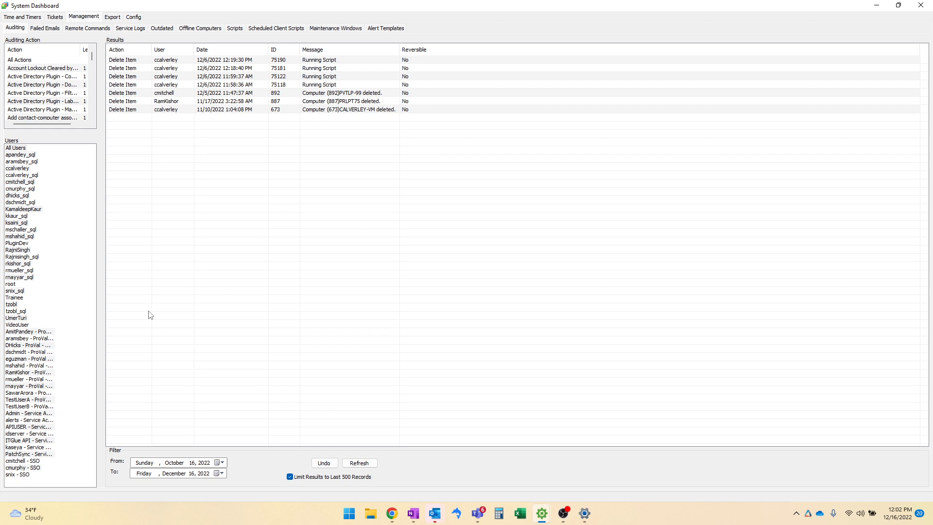
mouse_move(100, 75)
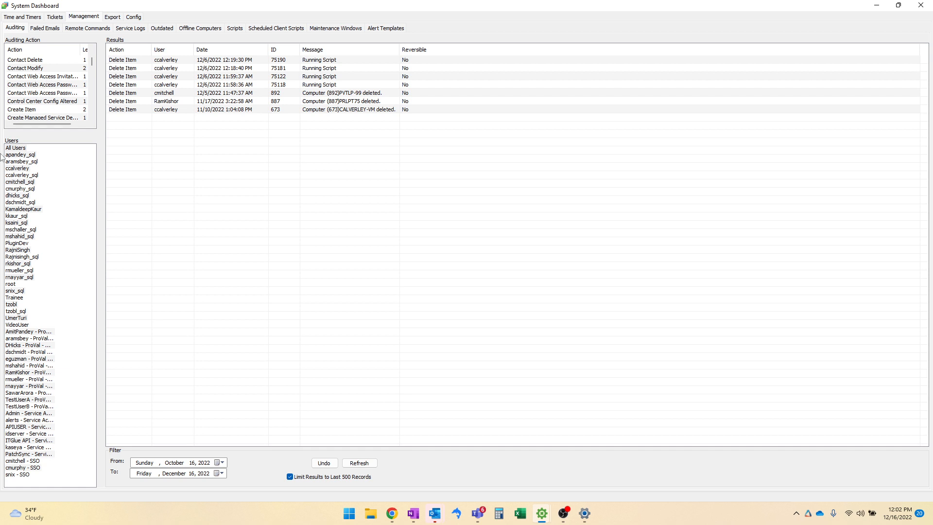
mouse_move(17, 150)
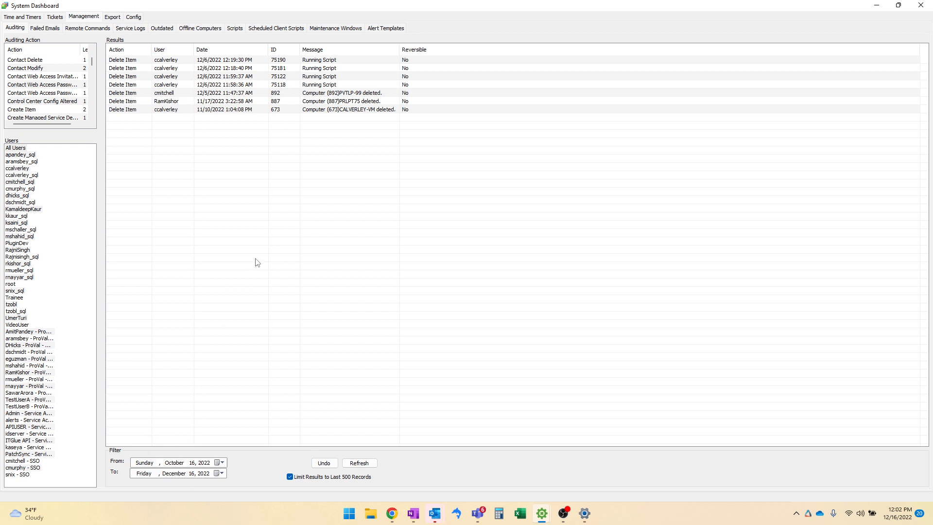
mouse_move(239, 178)
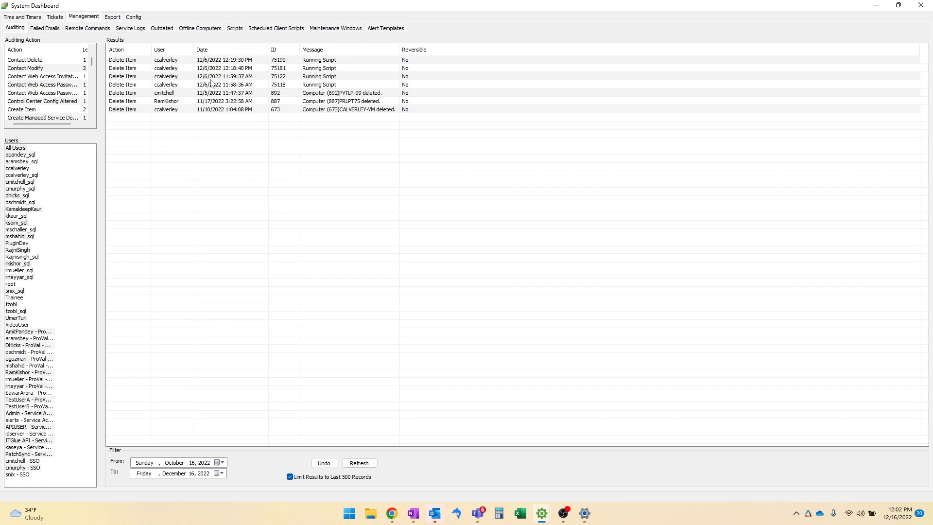
mouse_move(173, 99)
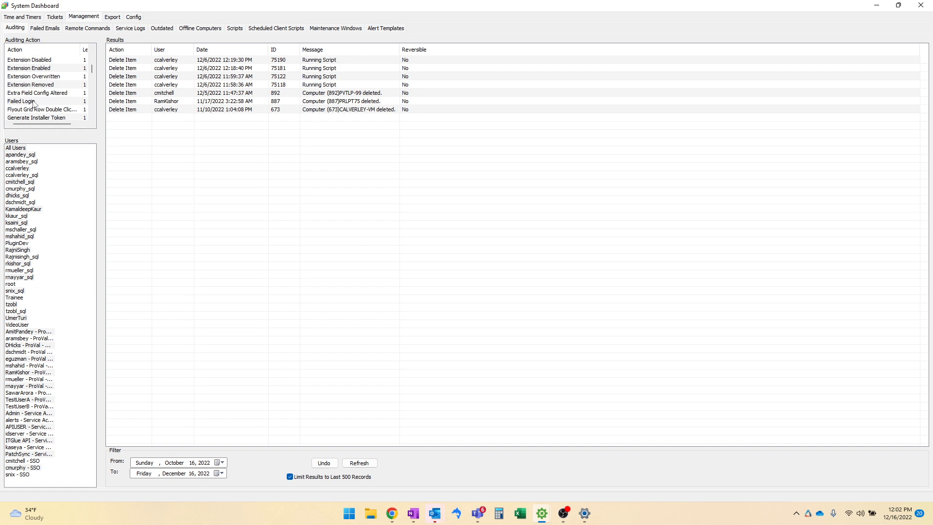
mouse_move(41, 99)
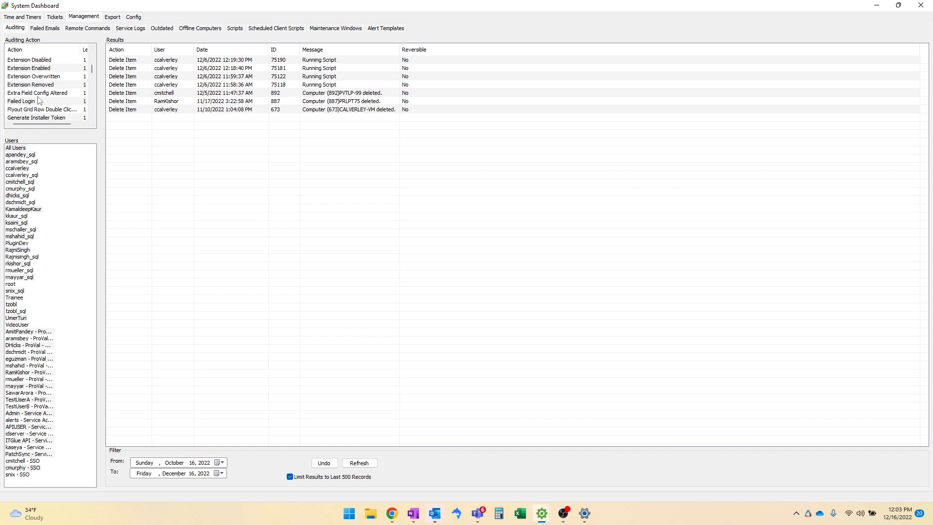
scroll("down", 3)
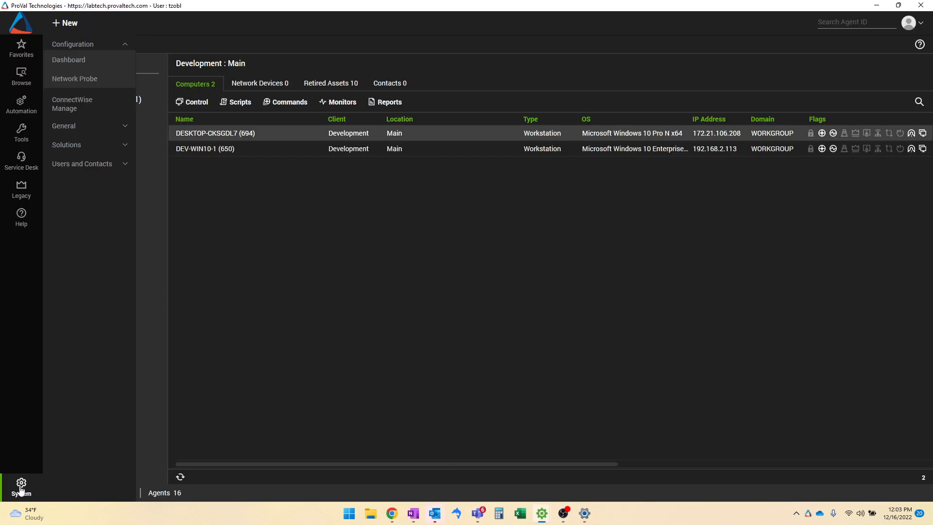
- Collapse the System options in the left sidebar
left_click(82, 126)
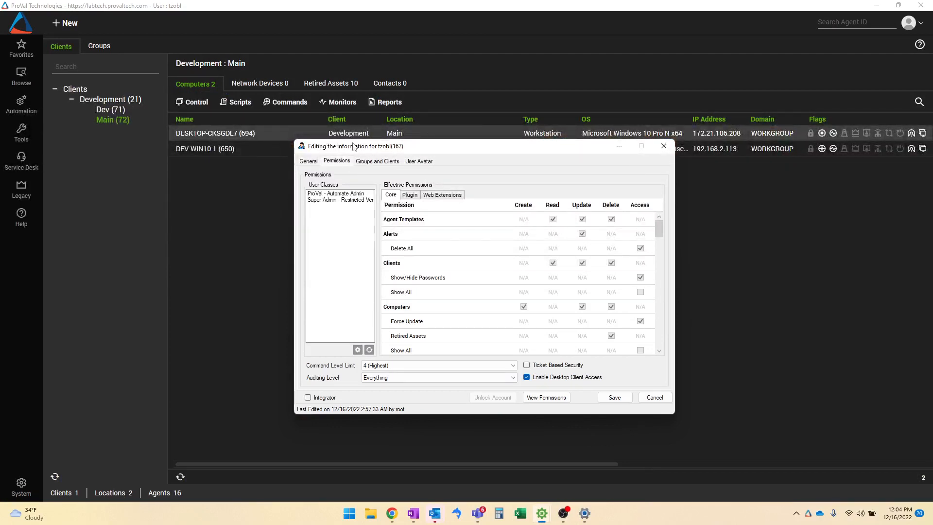
mouse_move(376, 154)
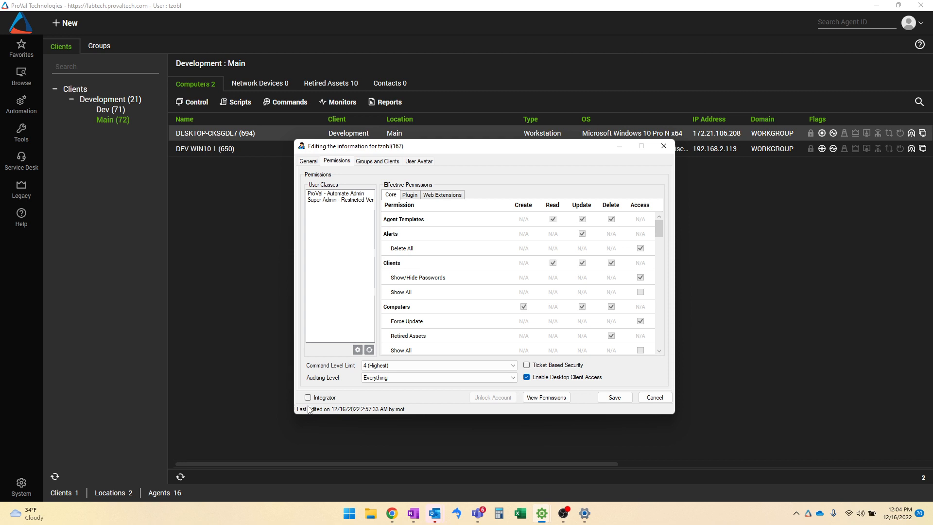
mouse_move(327, 383)
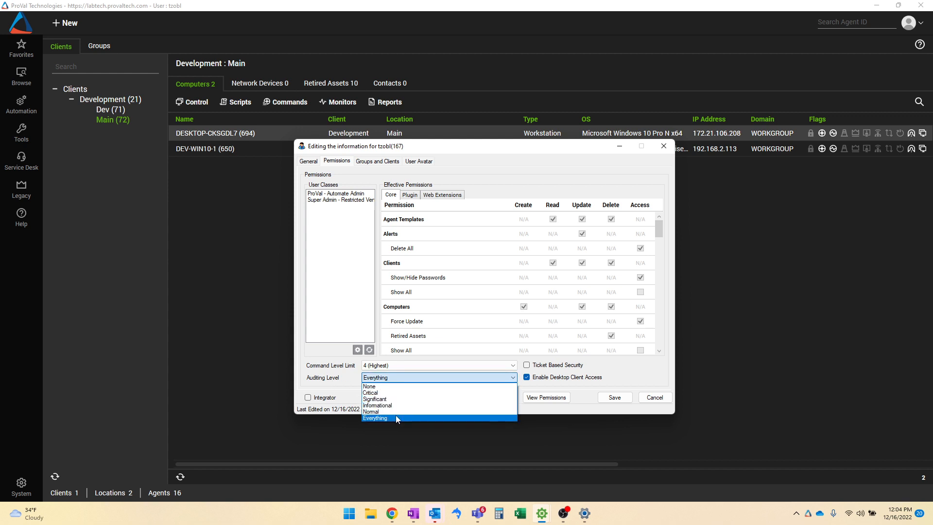
left_click(374, 417)
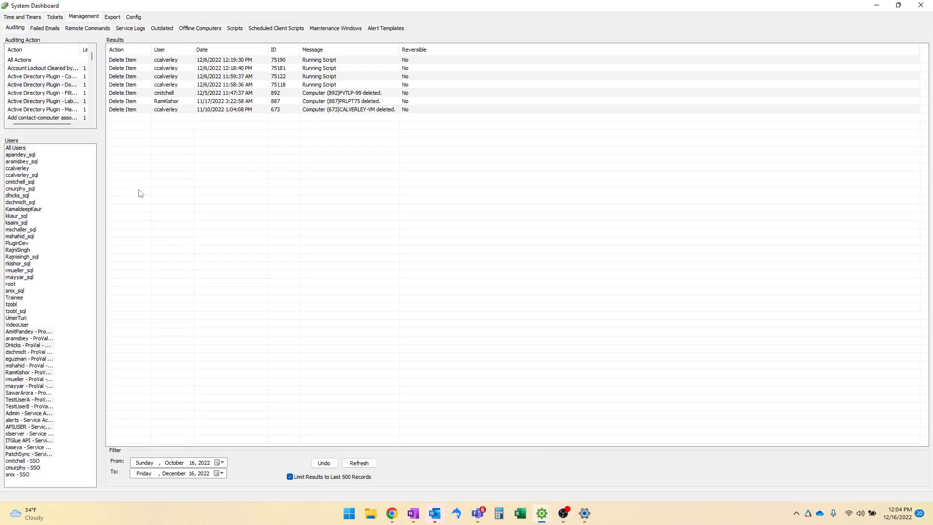
mouse_move(350, 280)
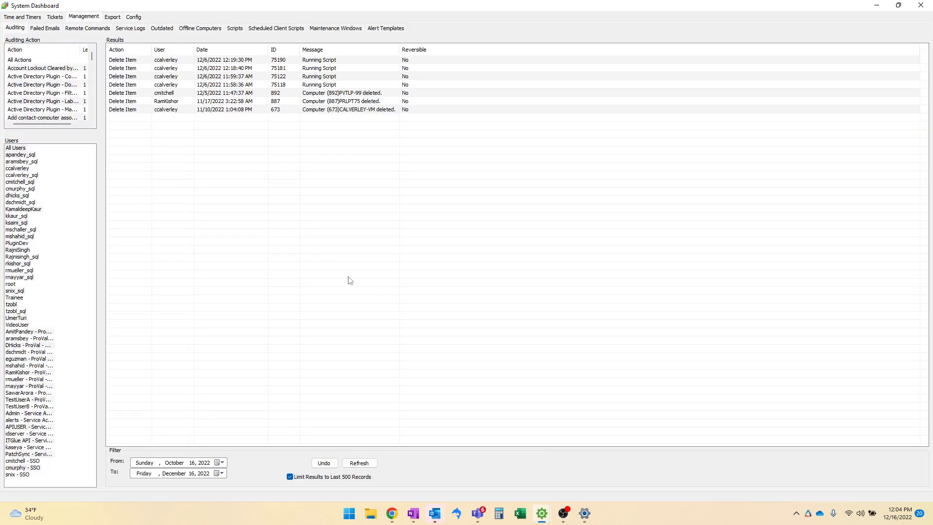
mouse_move(200, 181)
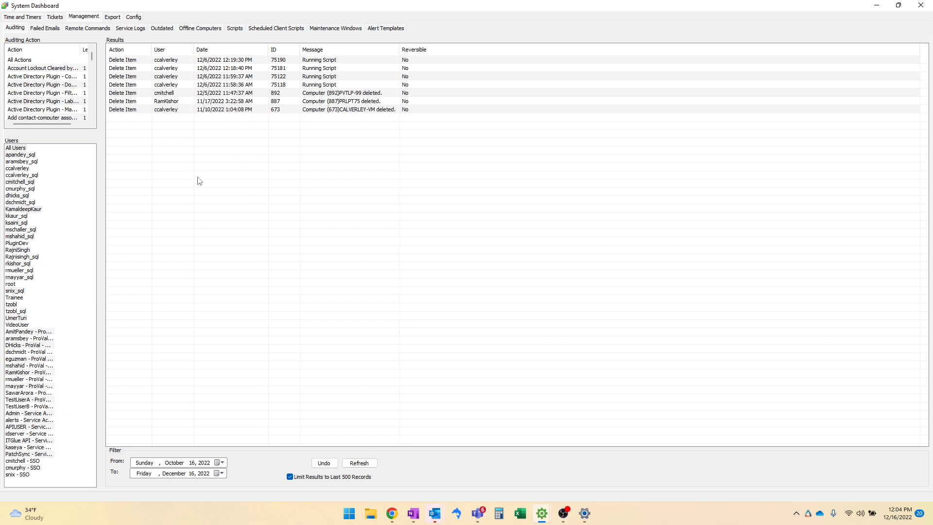
mouse_move(213, 160)
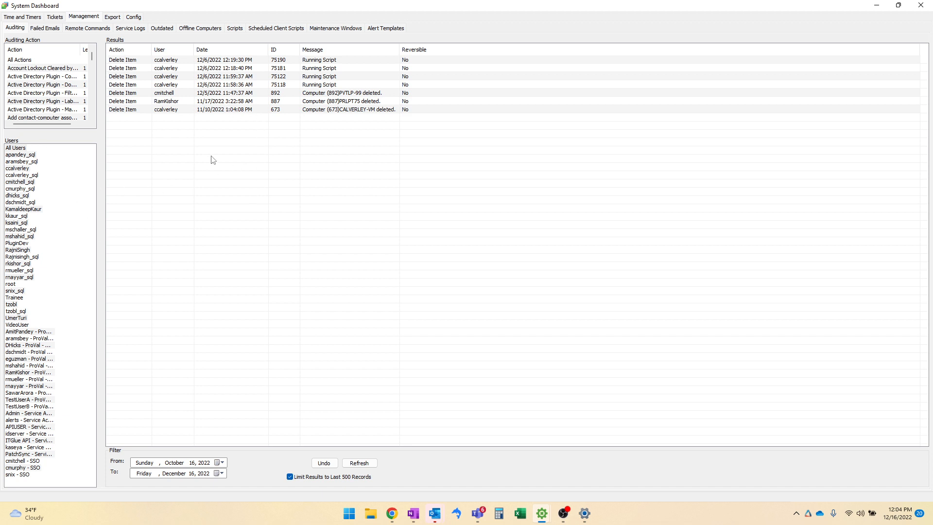